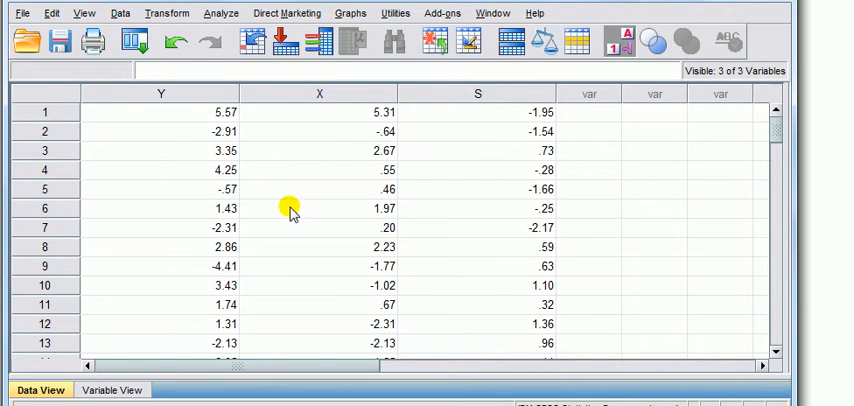
mouse_move(394, 92)
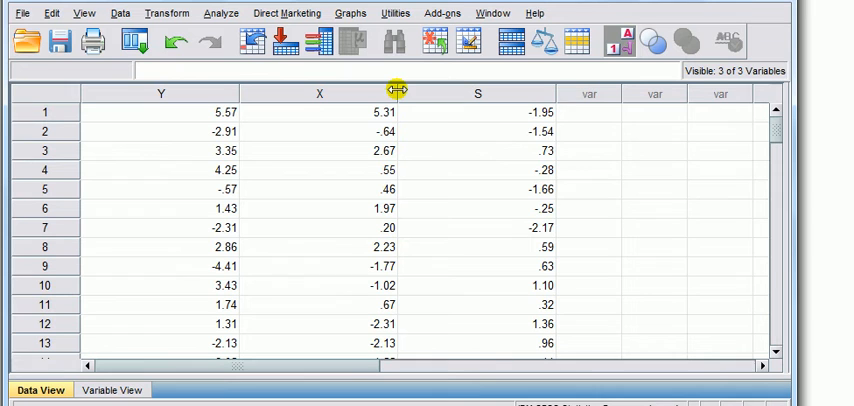
mouse_move(220, 14)
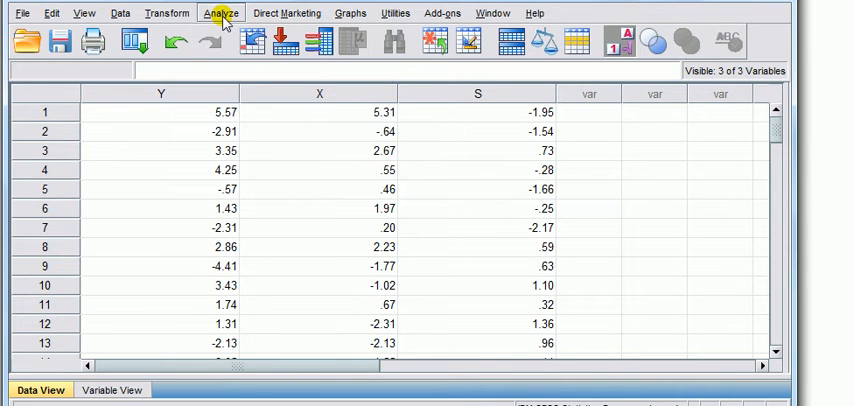
- Start the Bivariate Correlations analysis from the Analyze menu
click(220, 14)
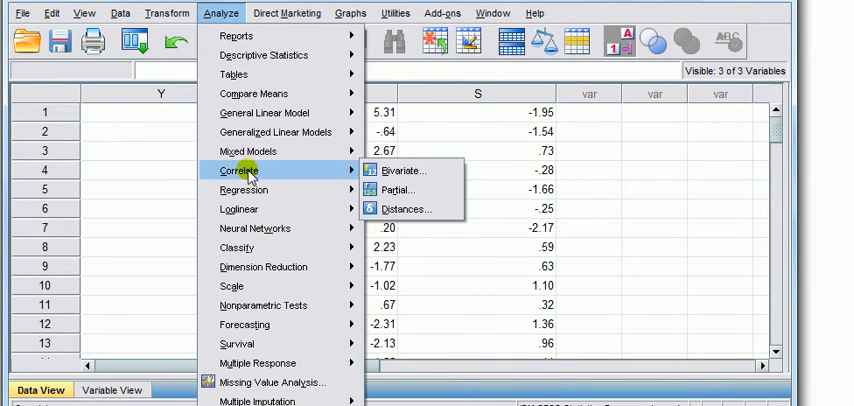
click(396, 170)
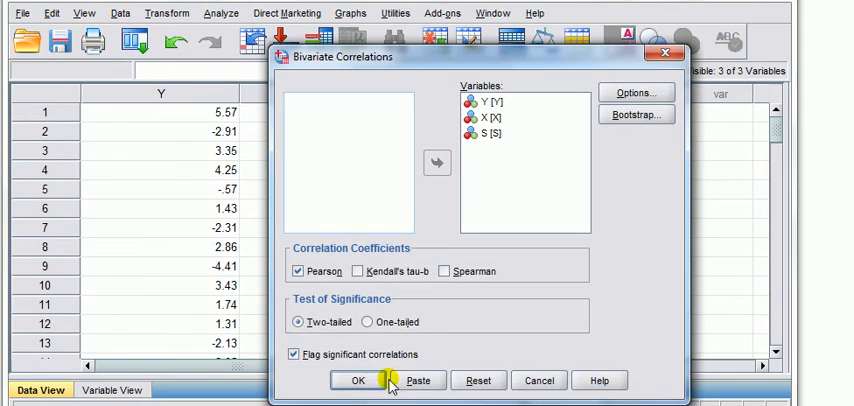
- Run the Pearson correlations among Y, X and S to produce the correlation matrix
click(378, 380)
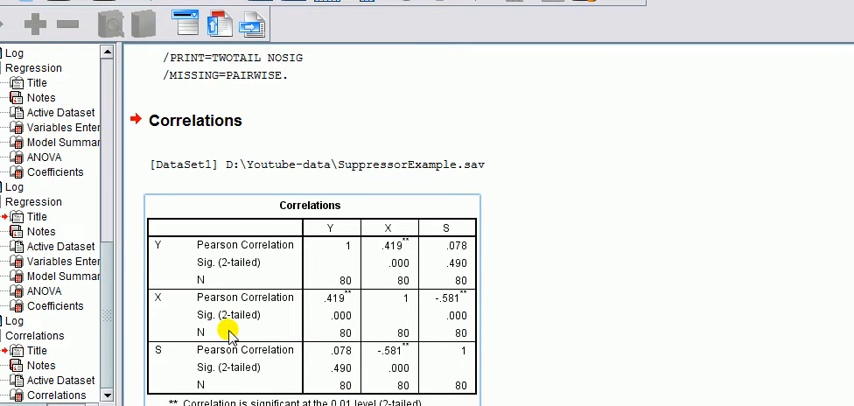
mouse_move(376, 264)
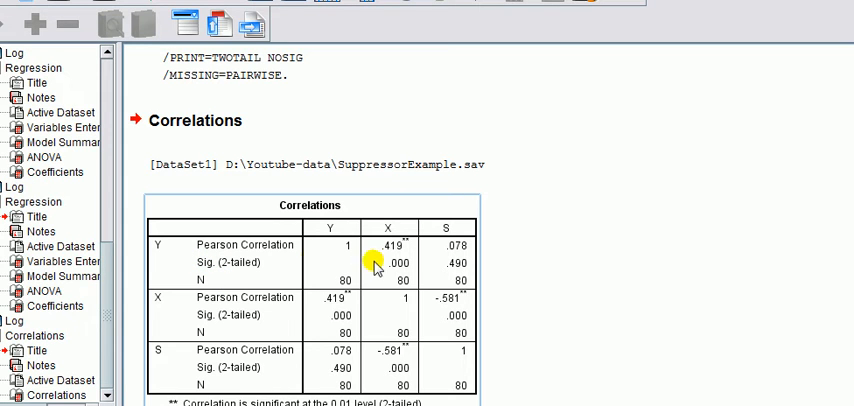
mouse_move(224, 264)
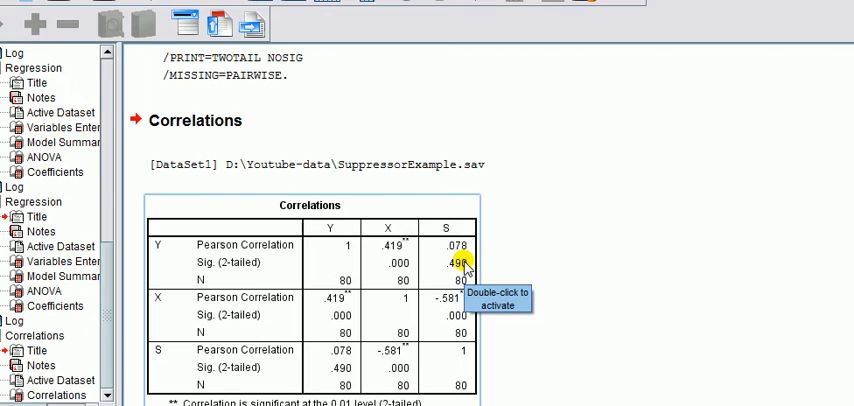
mouse_move(462, 272)
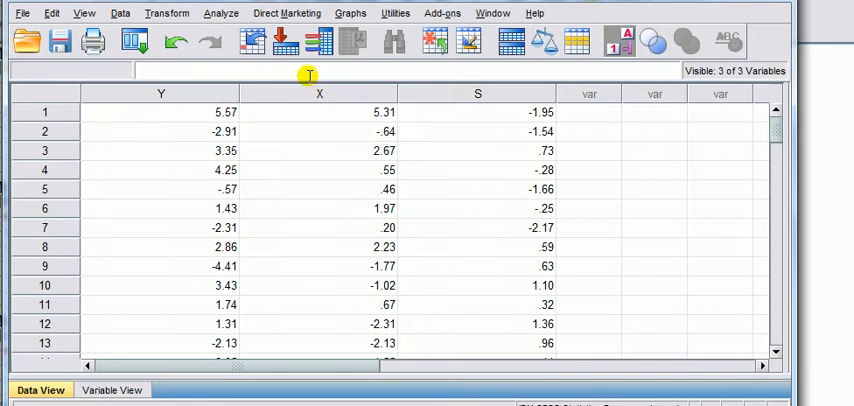
- Start a linear regression with Y dependent and S entered as the predictor
click(220, 14)
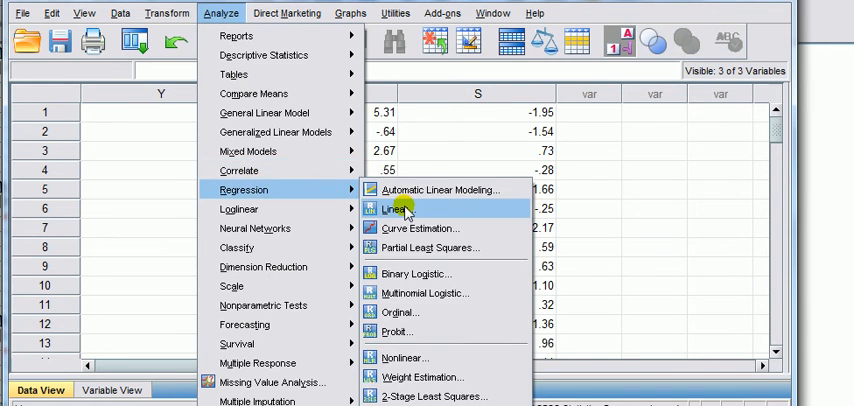
click(392, 208)
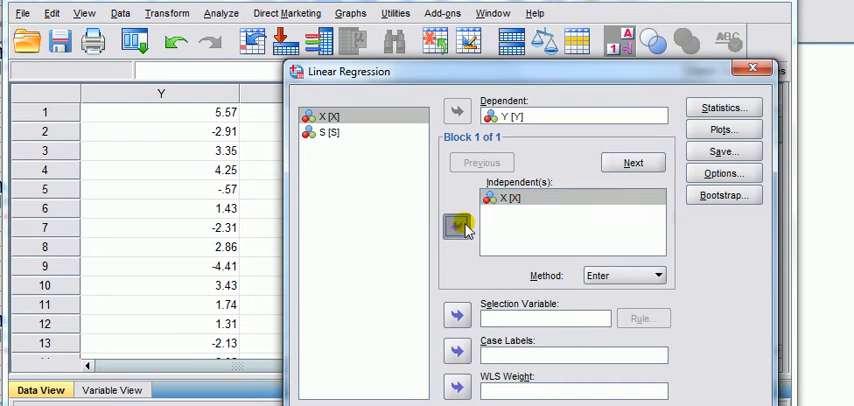
click(456, 226)
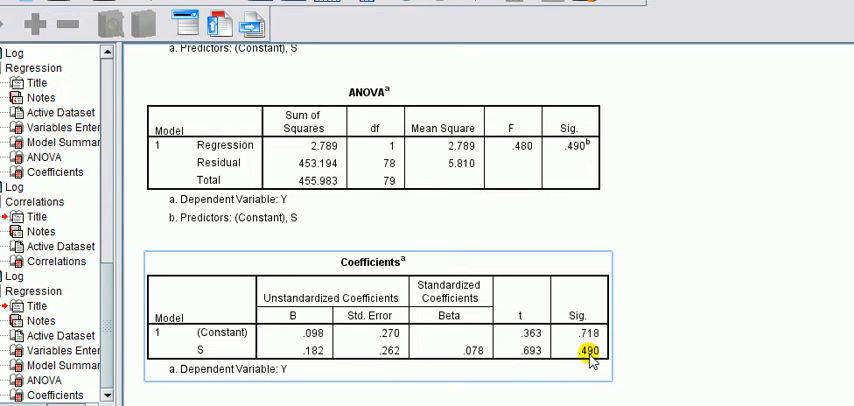
click(464, 360)
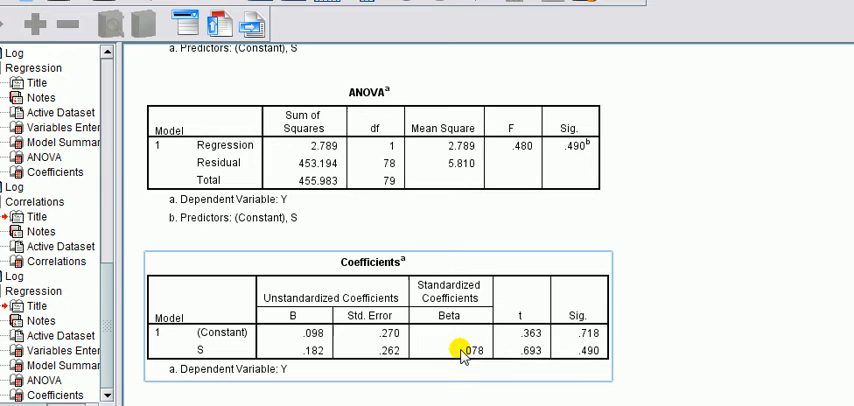
mouse_move(600, 348)
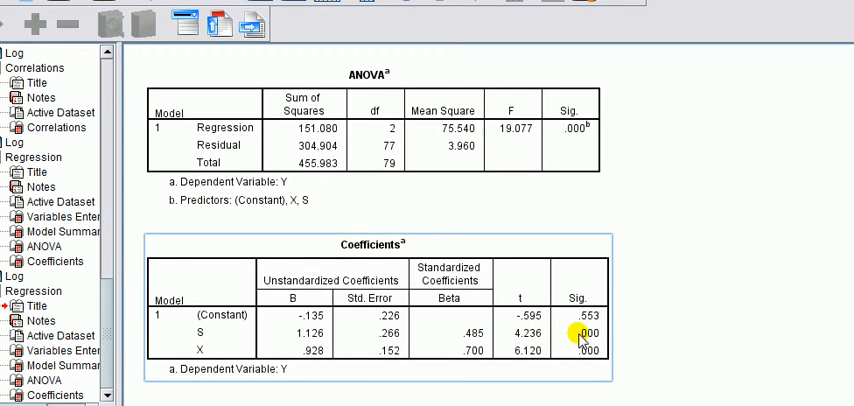
mouse_move(216, 350)
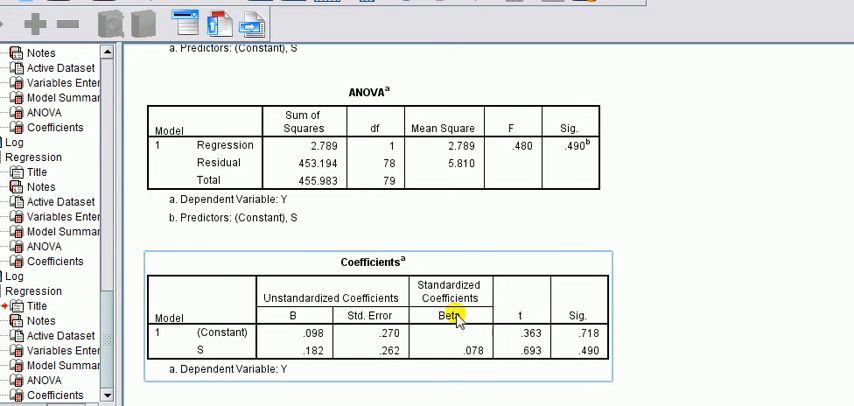
mouse_move(732, 276)
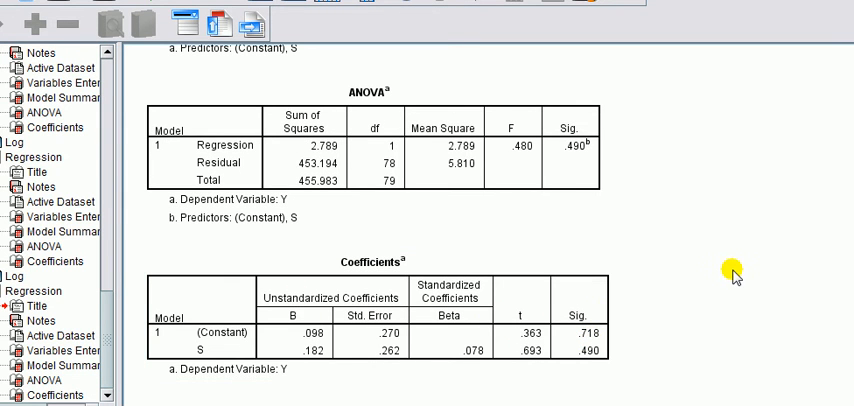
- Scroll the Output Viewer down to the Coefficients table for predictors X and S
click(224, 350)
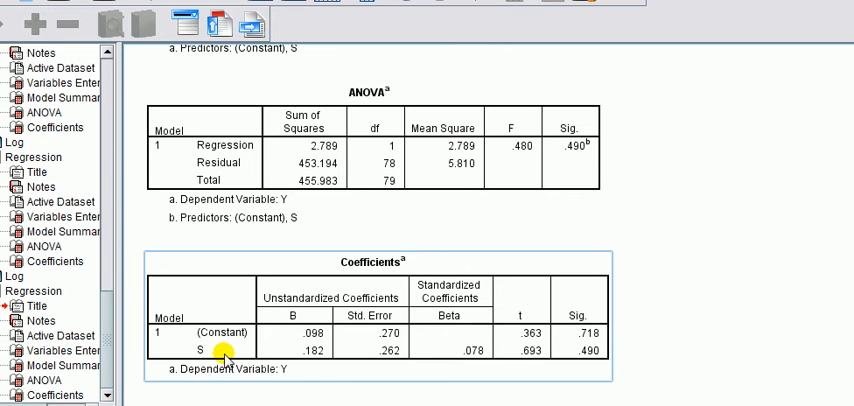
mouse_move(452, 356)
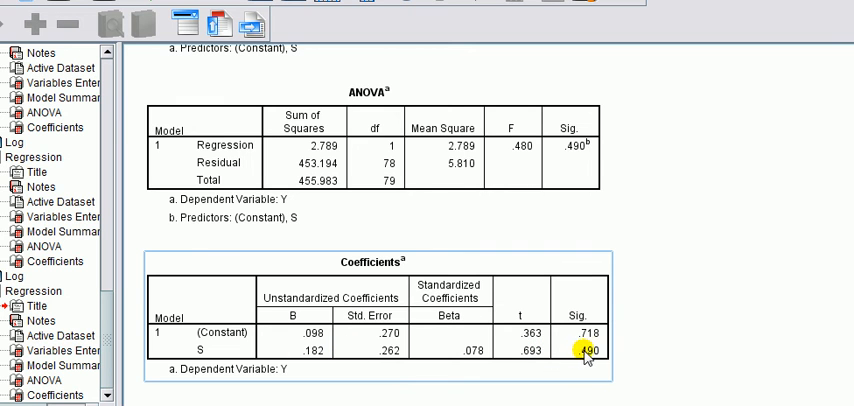
scroll(down, 3)
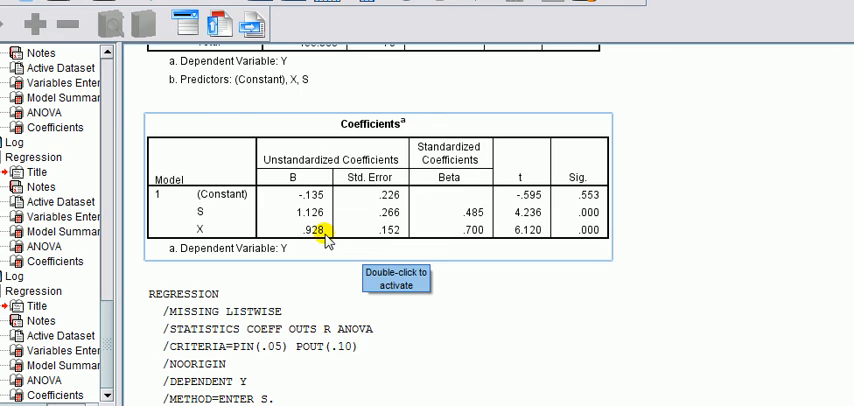
scroll(down, 3)
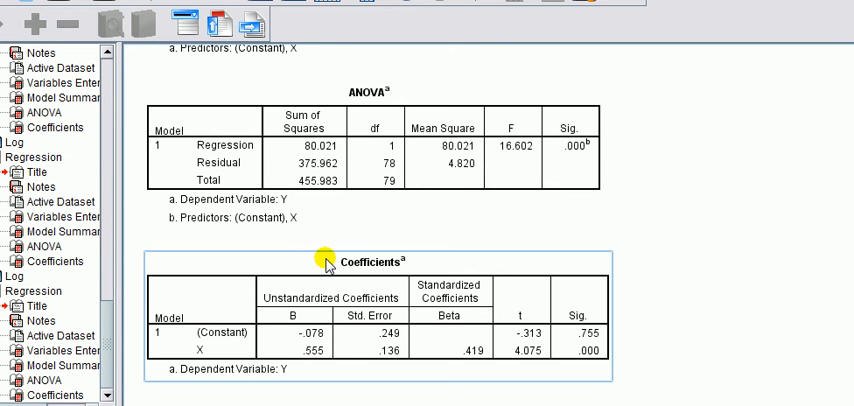
mouse_move(218, 352)
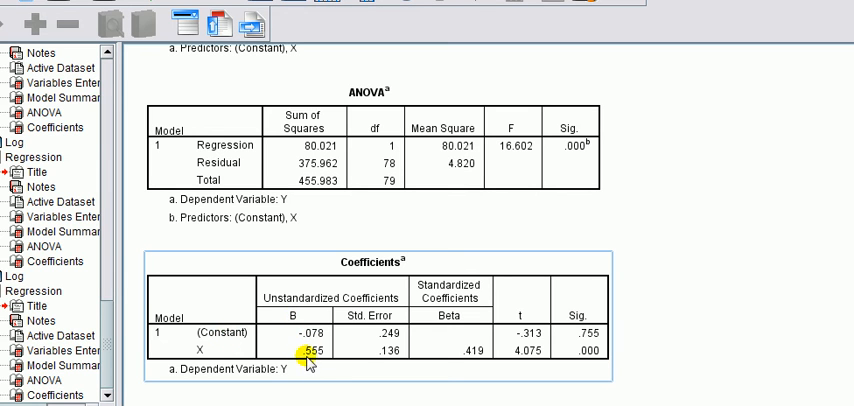
mouse_move(508, 276)
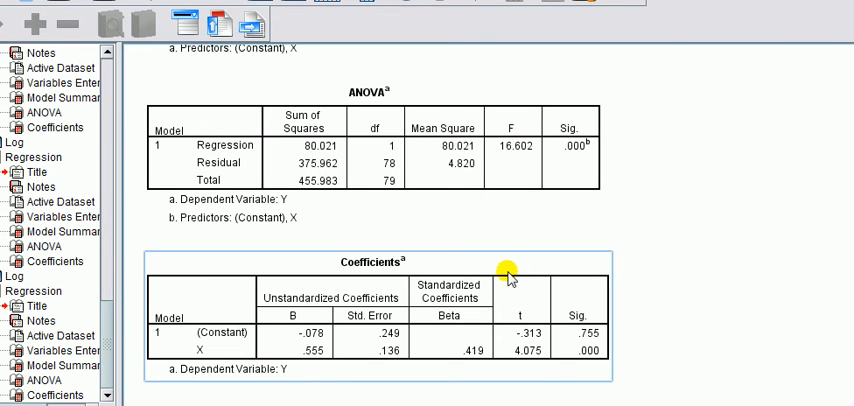
scroll(up, 3)
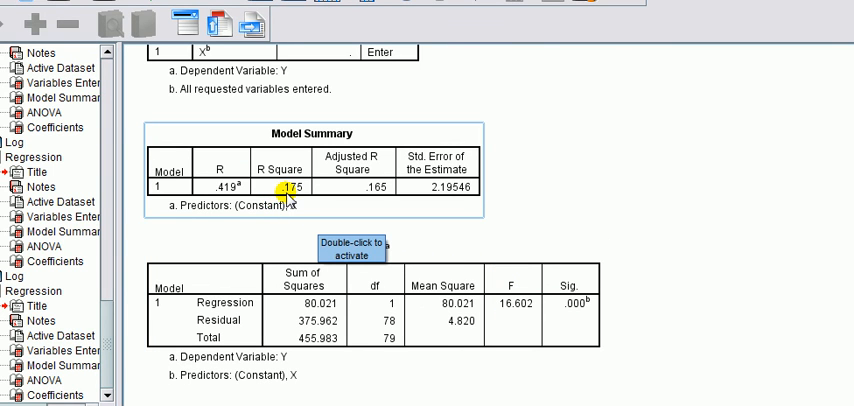
scroll(down, 3)
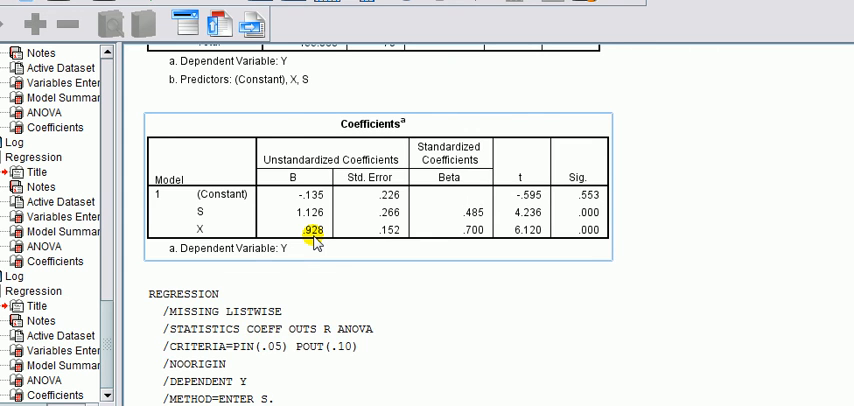
scroll(up, 3)
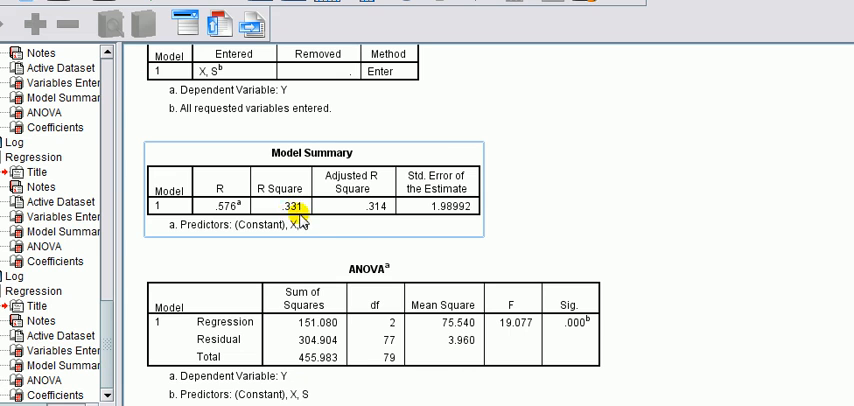
mouse_move(308, 222)
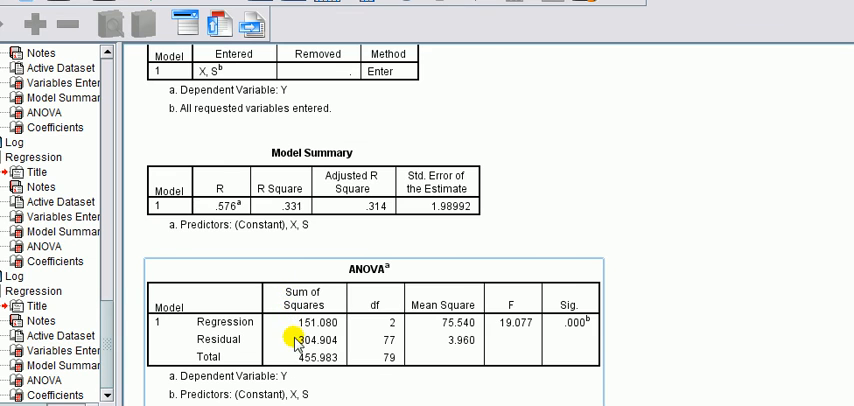
click(310, 204)
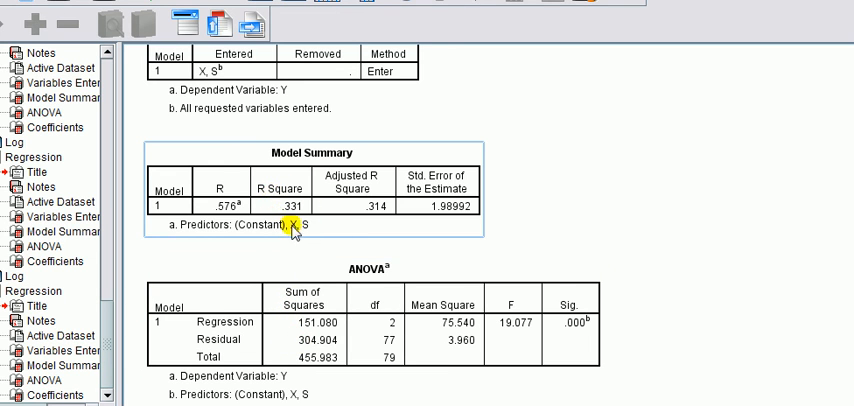
mouse_move(326, 232)
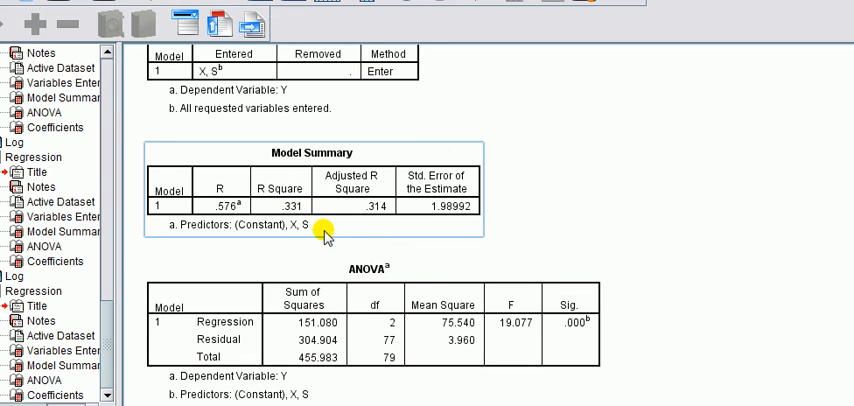
scroll(down, 3)
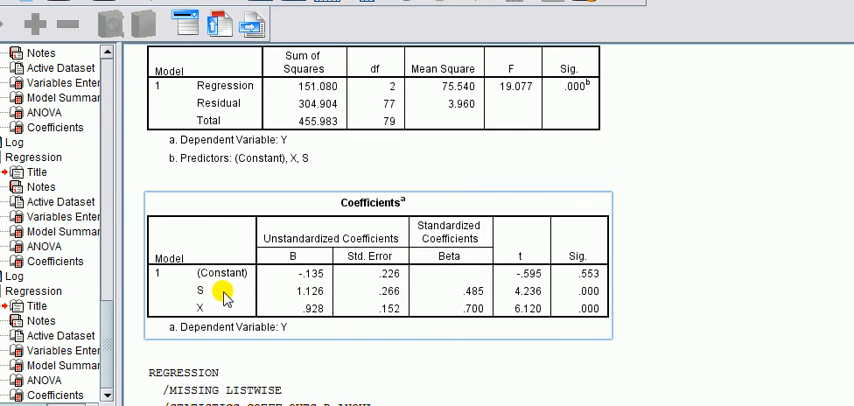
mouse_move(490, 292)
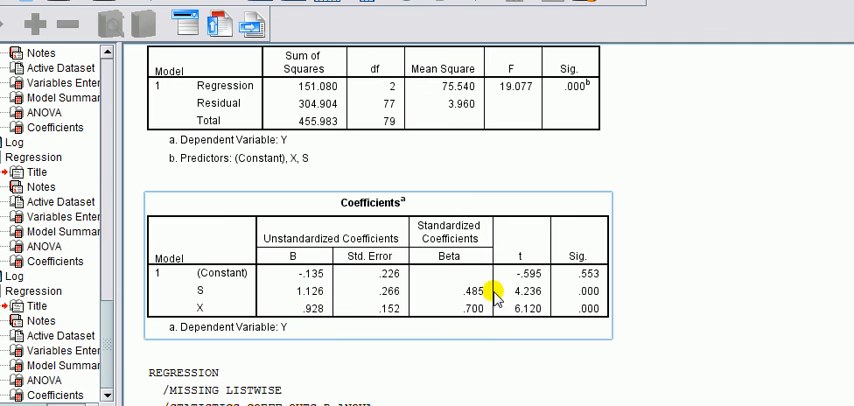
mouse_move(660, 300)
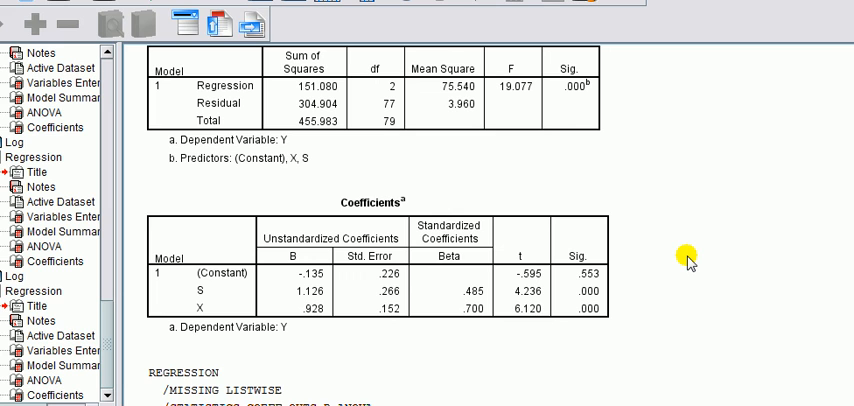
mouse_move(668, 152)
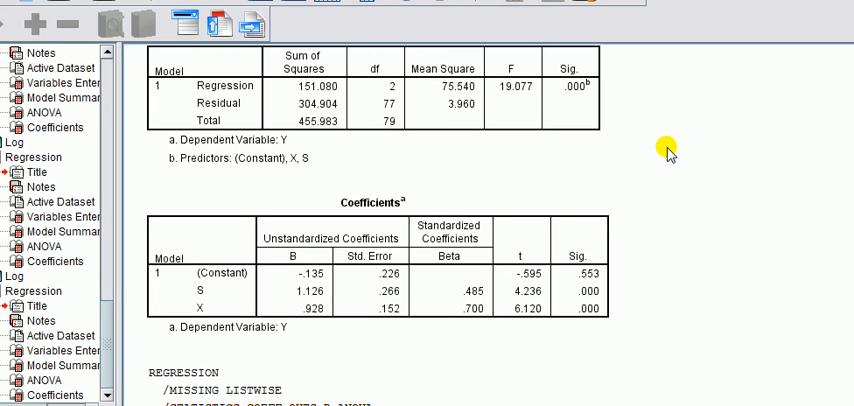
mouse_move(668, 152)
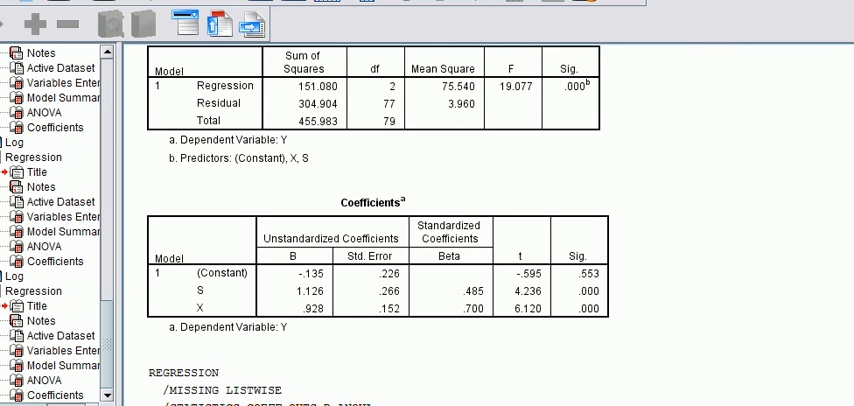